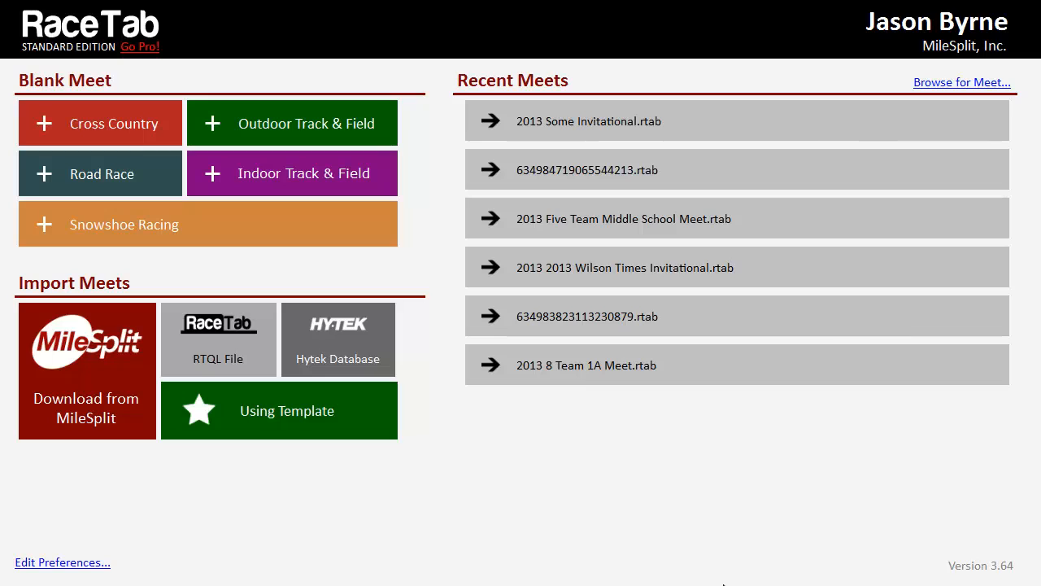
mouse_move(973, 117)
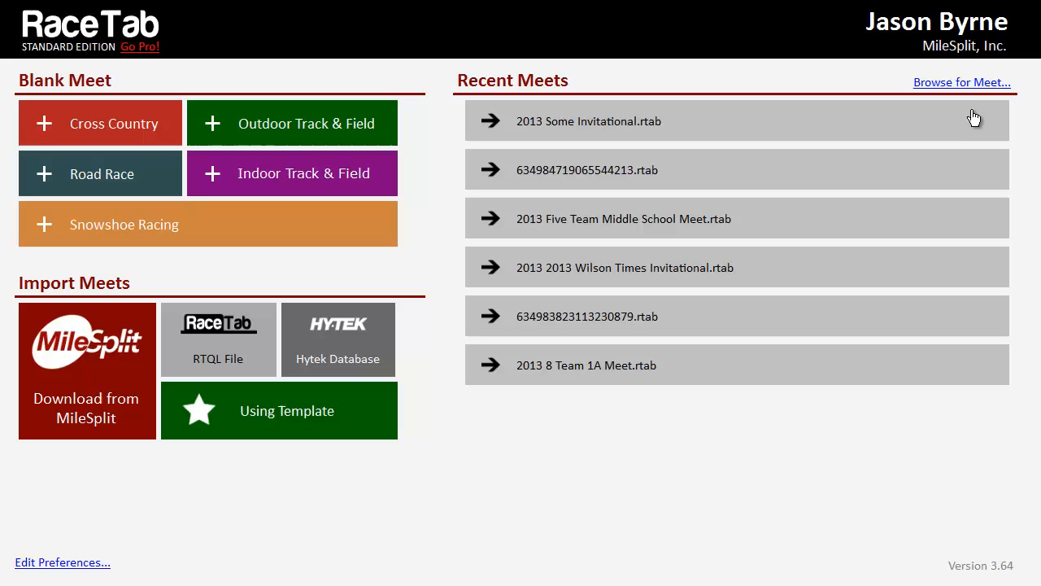
mouse_move(911, 39)
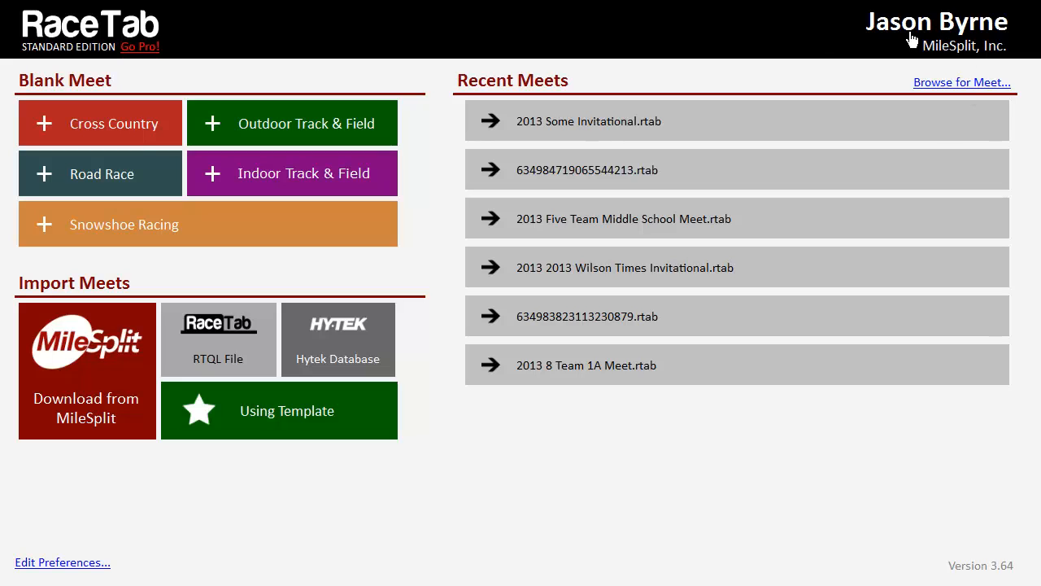
- Show the 'Who are you?' profile with display name, organization and the guest MileSplit login
click(938, 23)
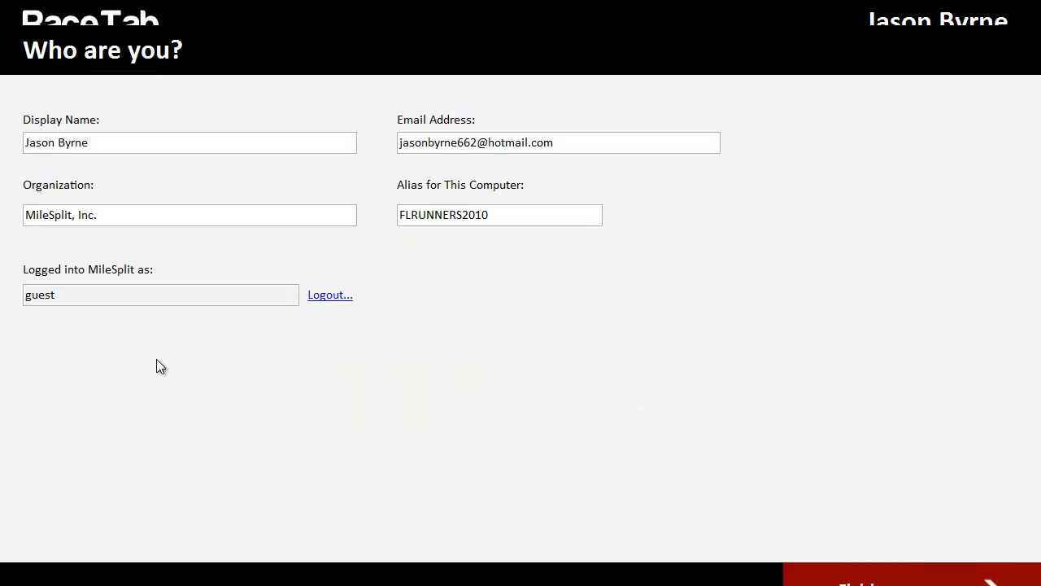
click(159, 295)
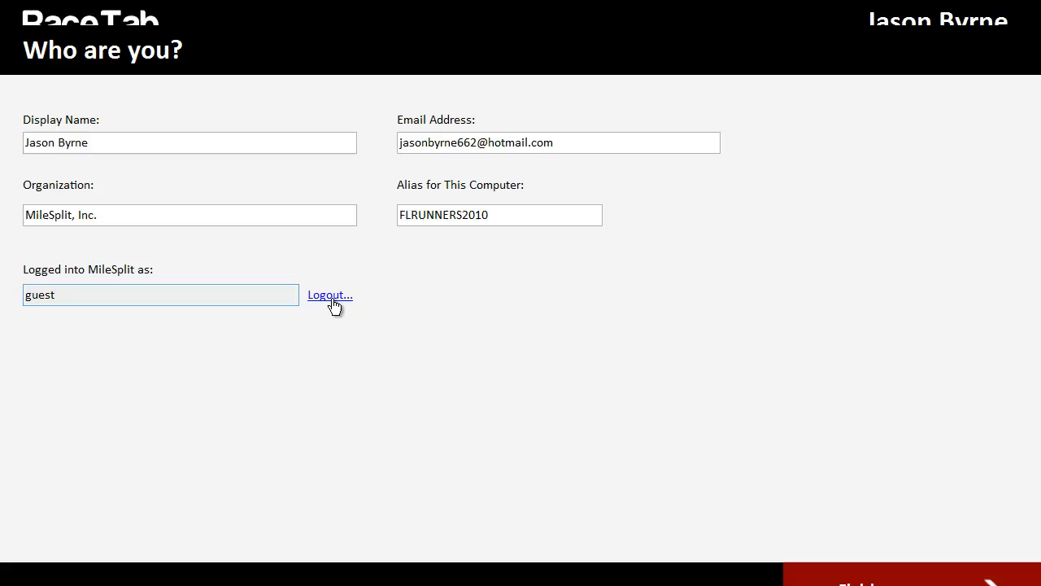
- Log out of the guest account and enter user name 'jason' in the MileSplit sign-in form
click(329, 296)
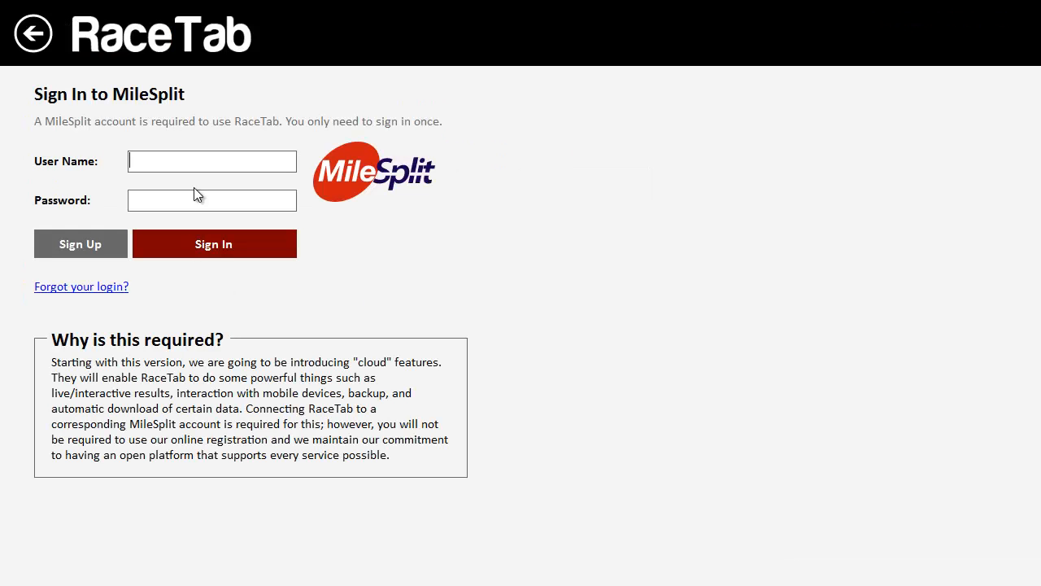
text(jason)
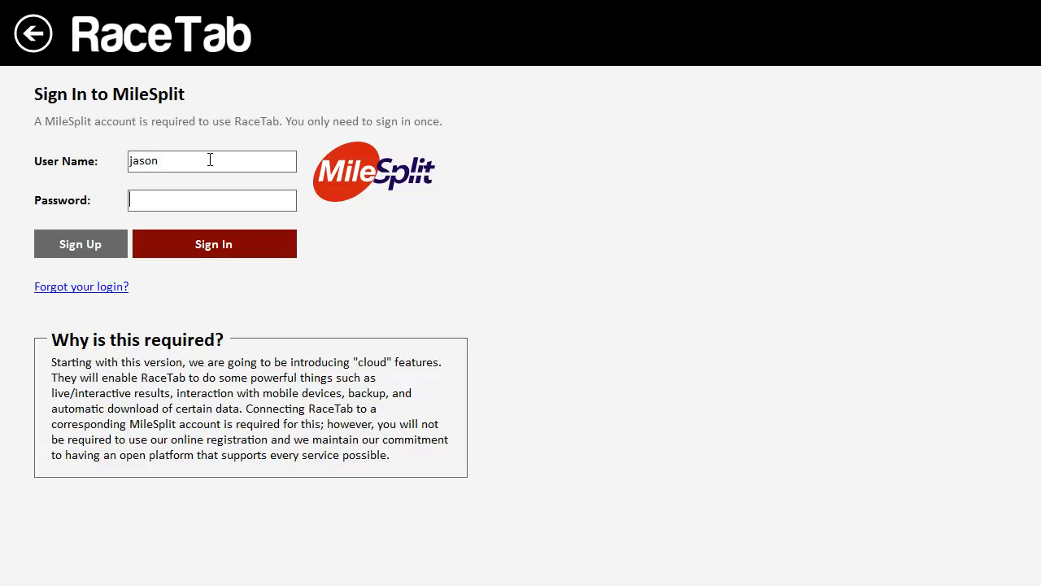
click(213, 244)
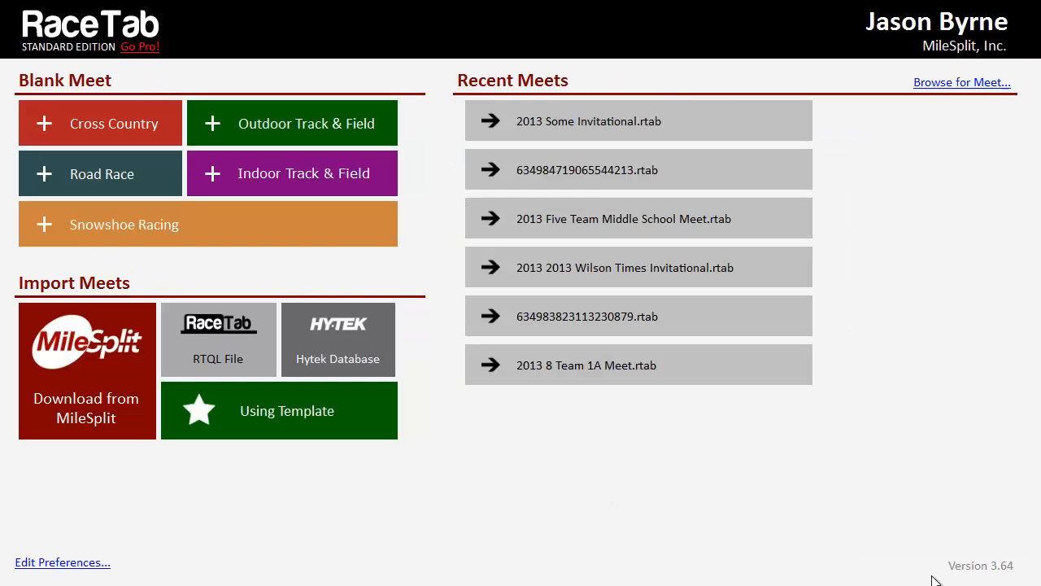
mouse_move(689, 451)
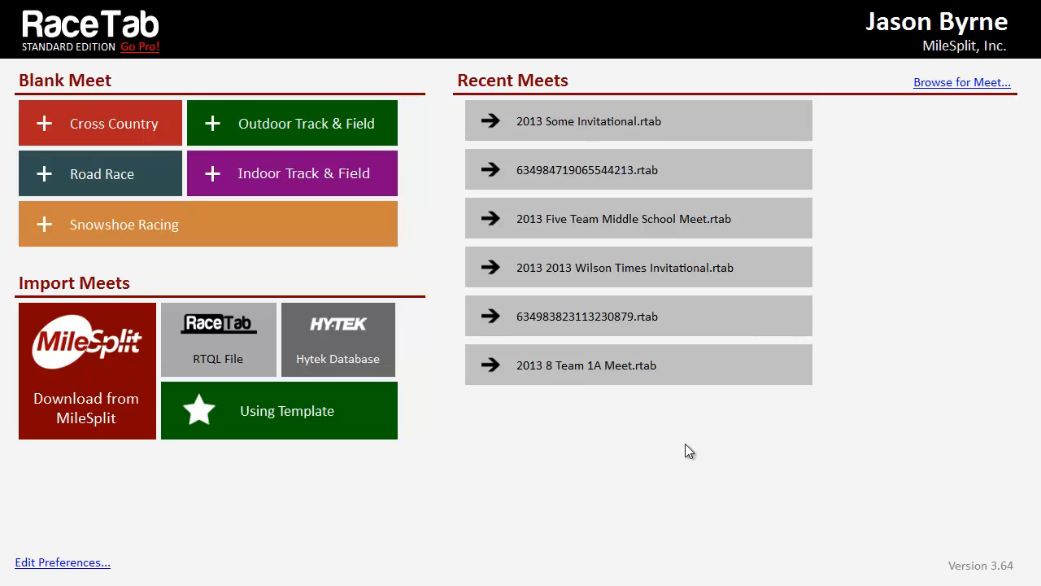
mouse_move(95, 413)
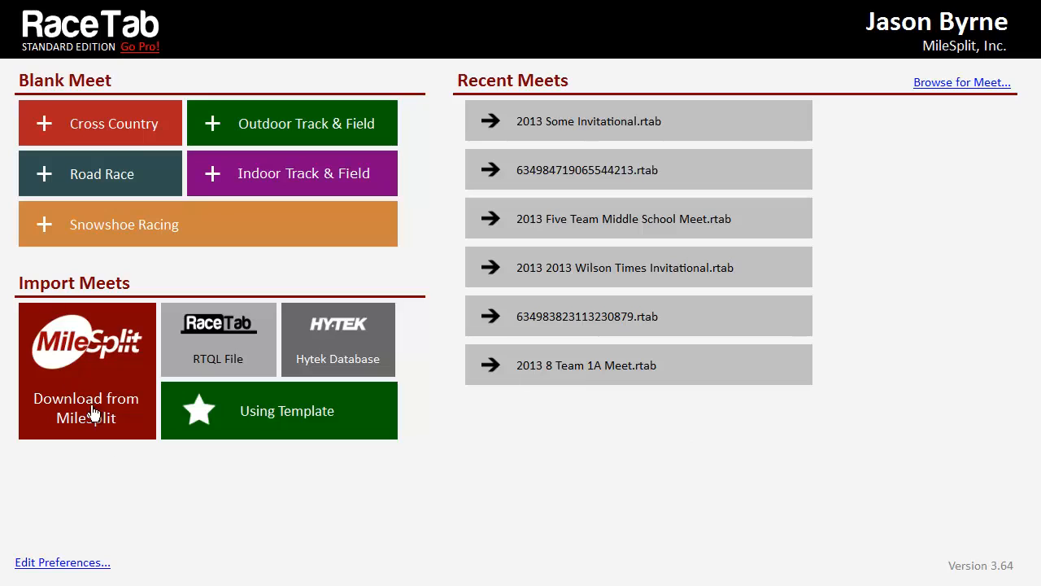
mouse_move(87, 441)
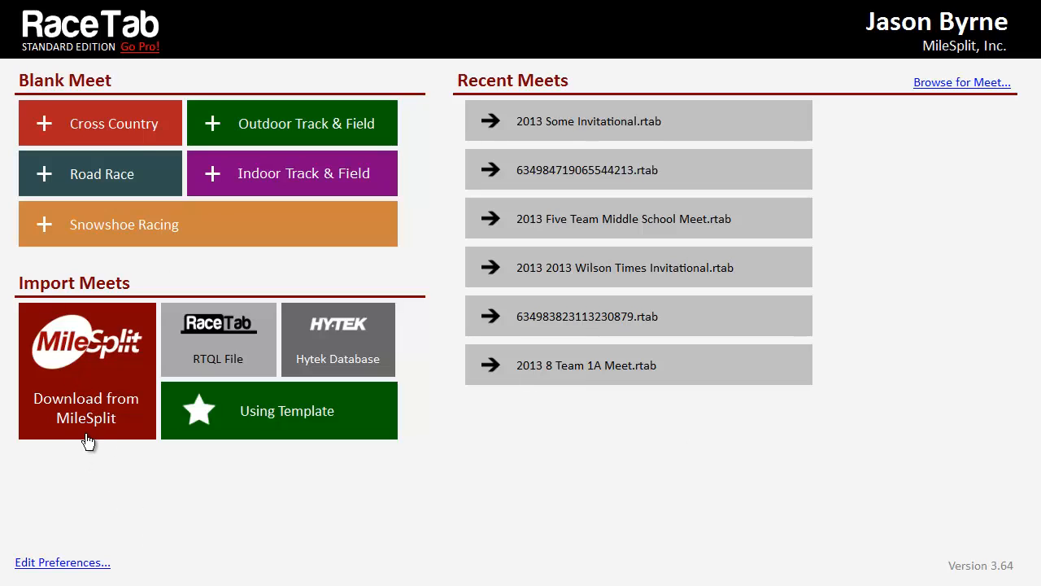
mouse_move(88, 423)
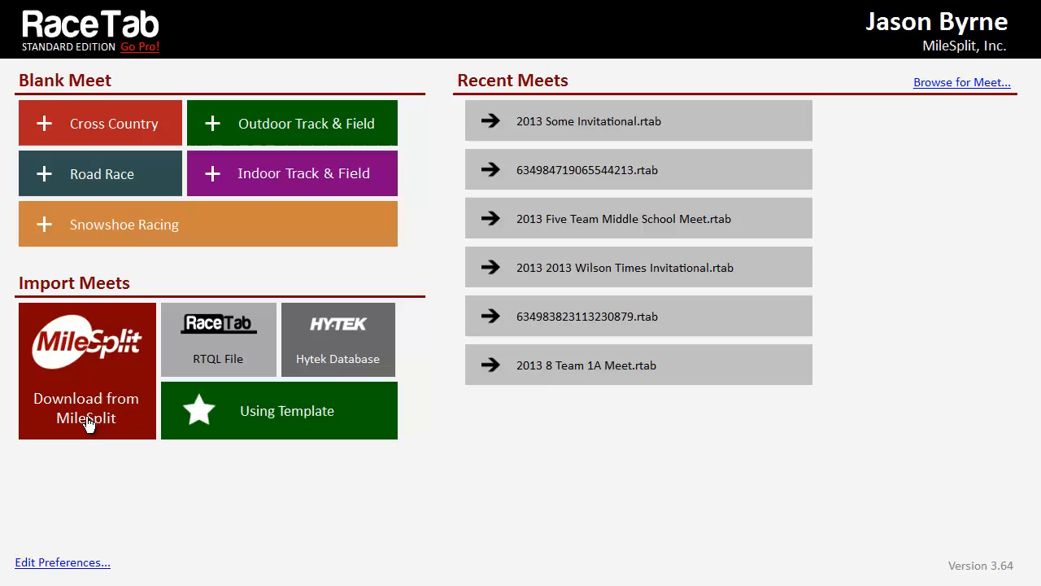
- Search MileSplit meets in FL on March 16, 2013 and choose the Steinbrenner Invitational
click(84, 371)
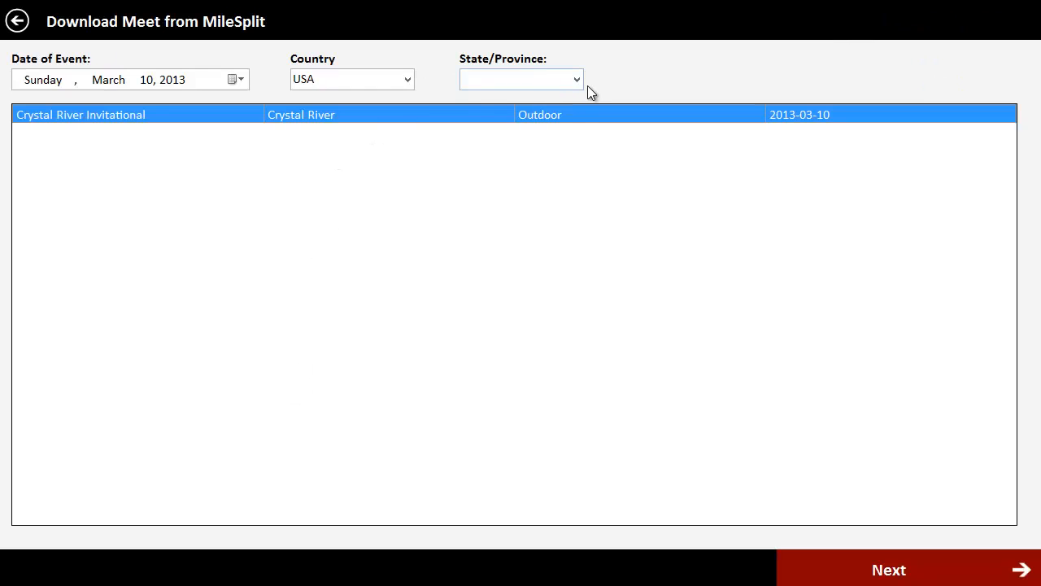
click(519, 79)
text(FL)
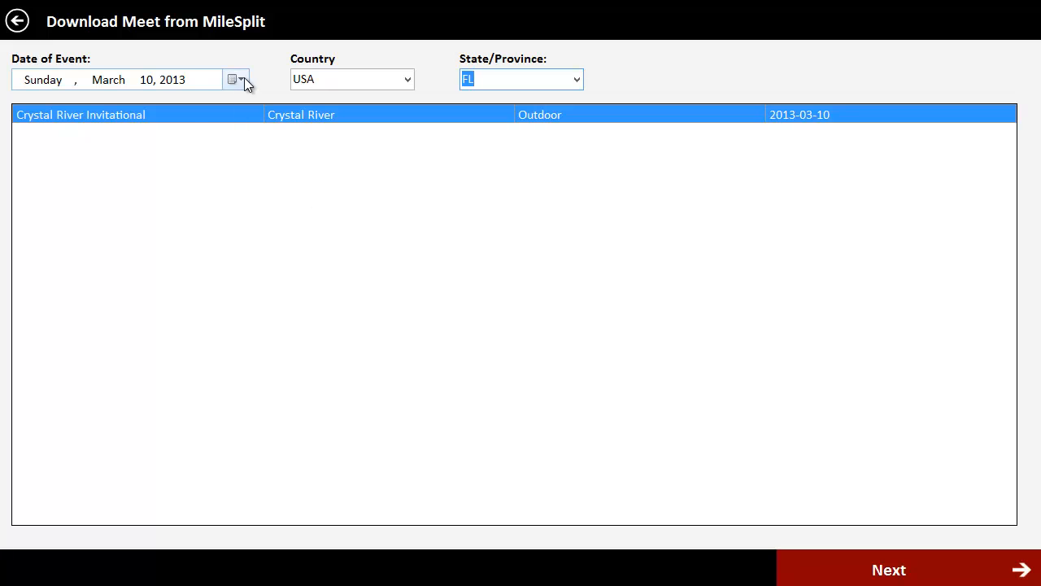
click(243, 78)
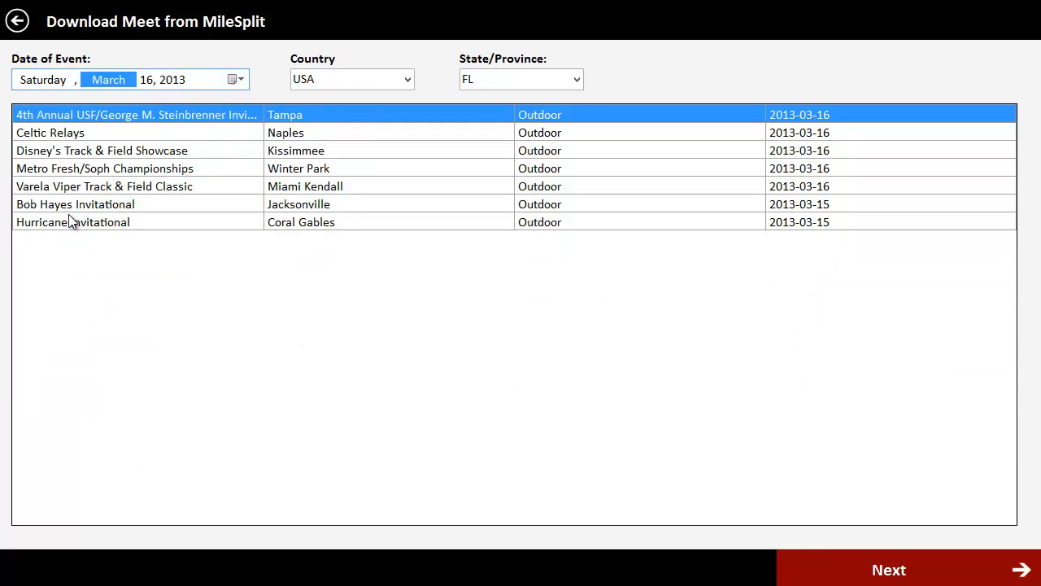
mouse_move(88, 210)
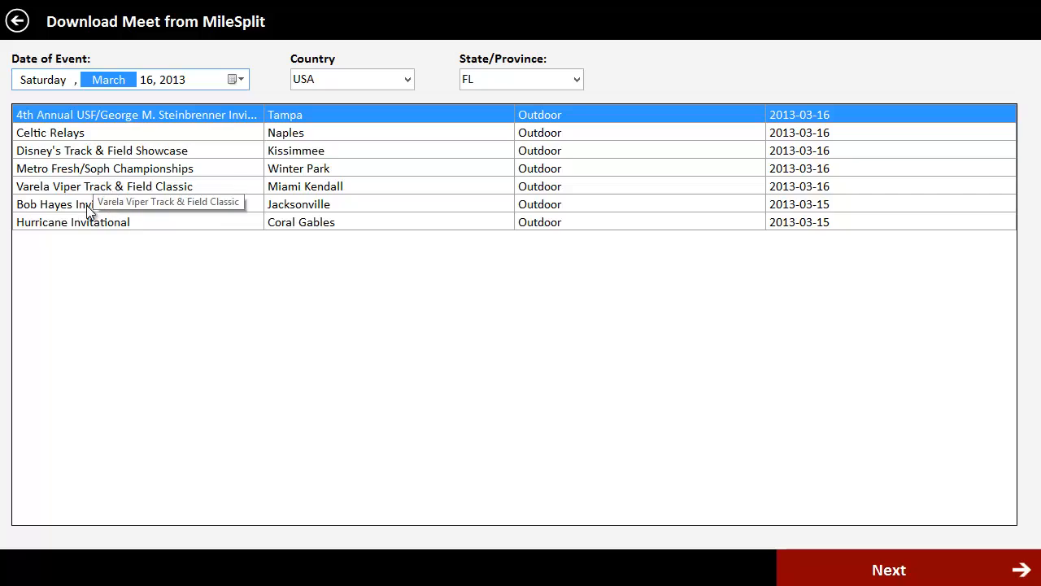
mouse_move(140, 191)
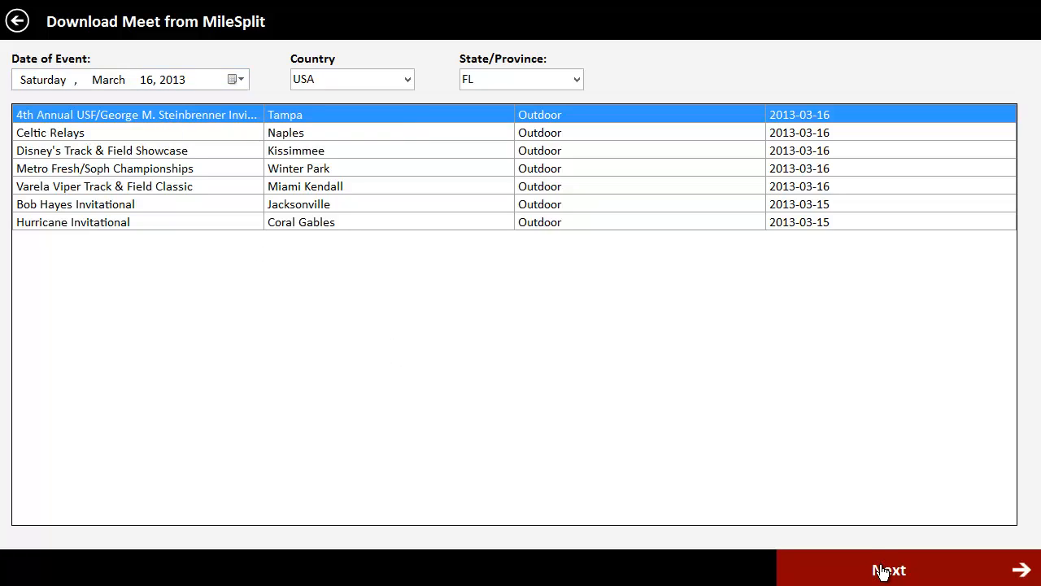
click(885, 570)
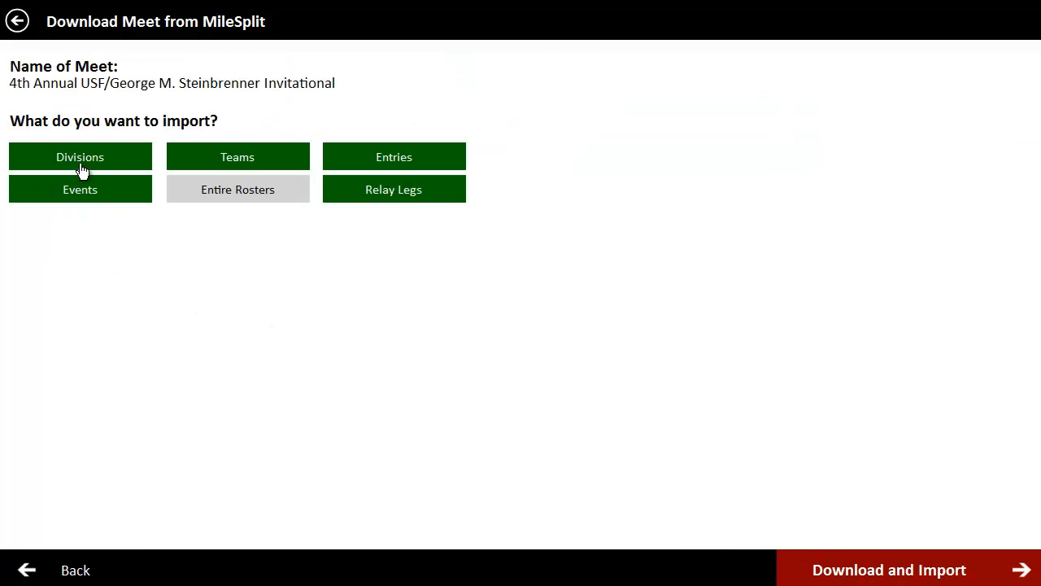
mouse_move(251, 237)
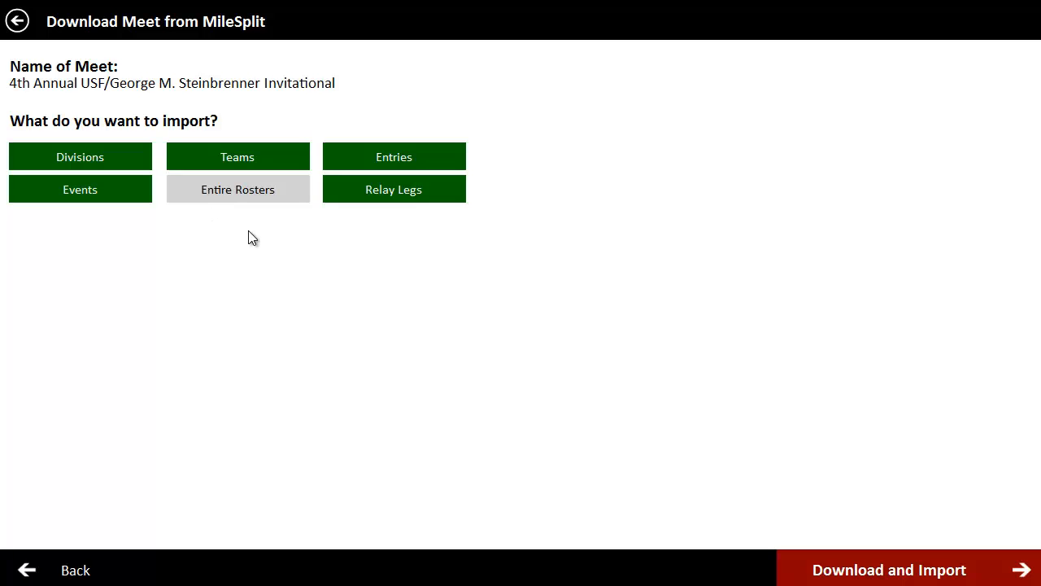
mouse_move(566, 413)
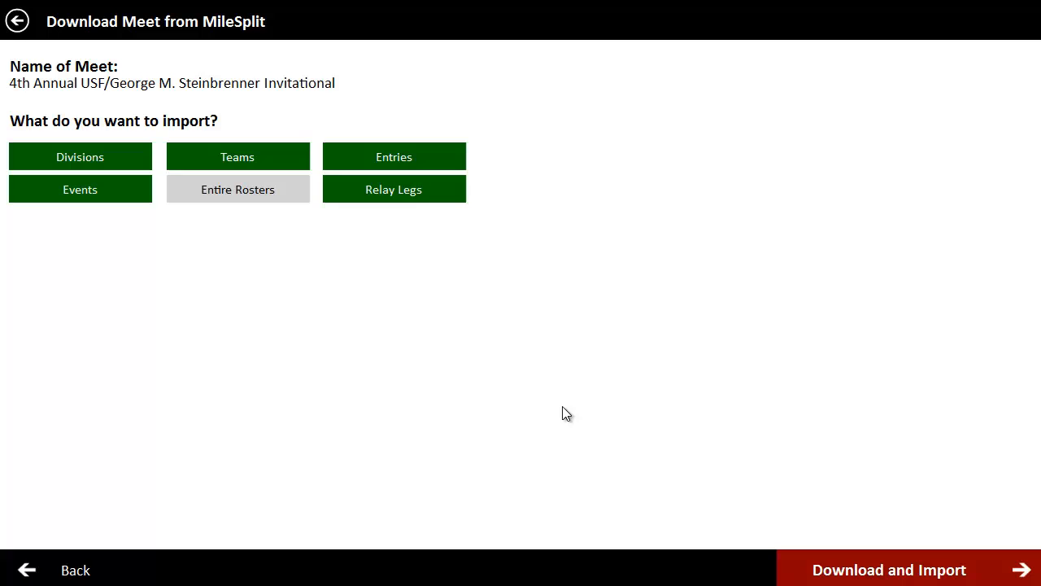
mouse_move(885, 576)
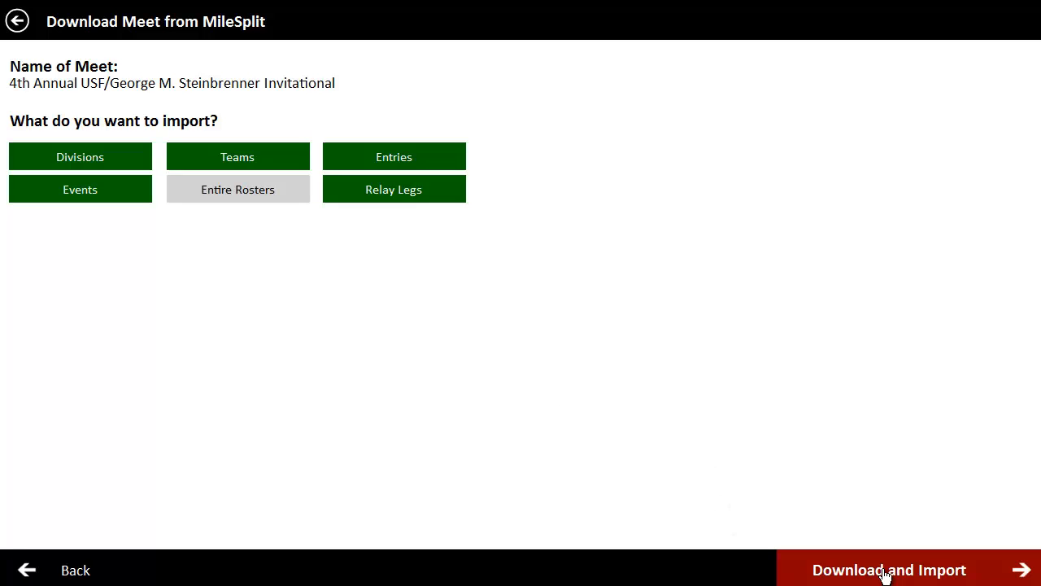
mouse_move(846, 576)
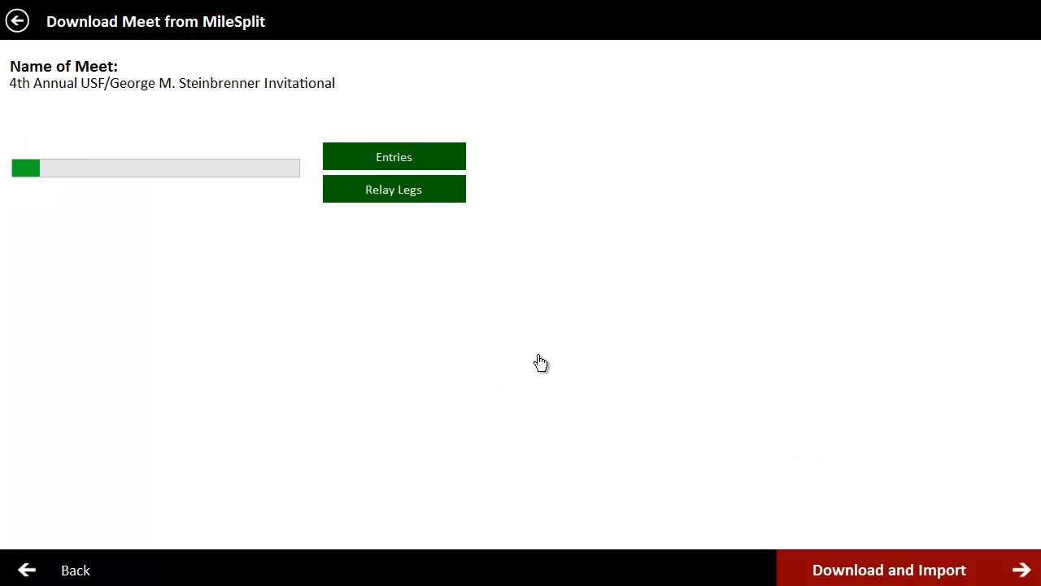
mouse_move(569, 397)
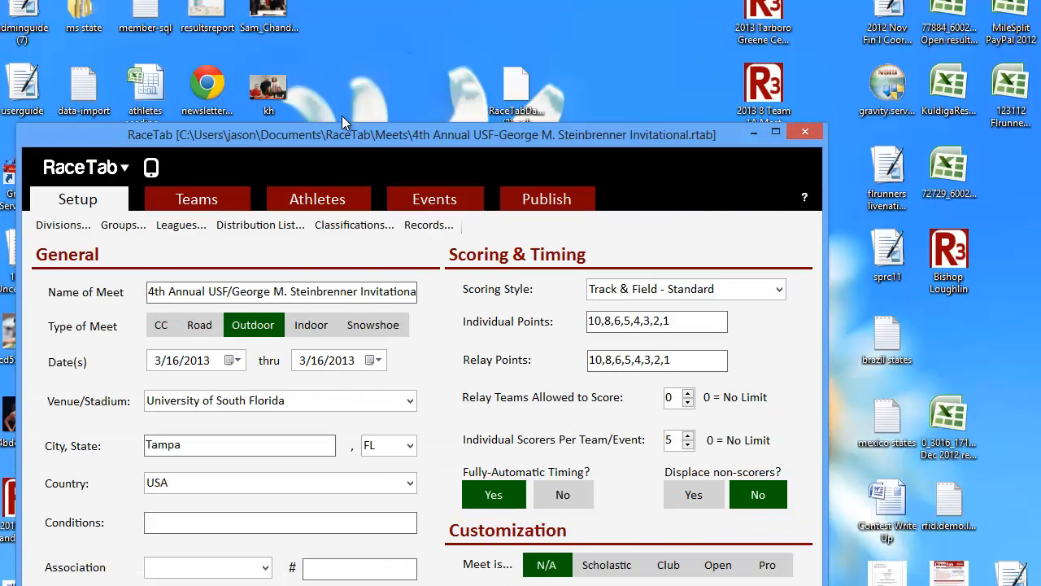
- Maximize the imported Steinbrenner Invitational meet window showing Tampa venue and 3/16/2013
click(778, 130)
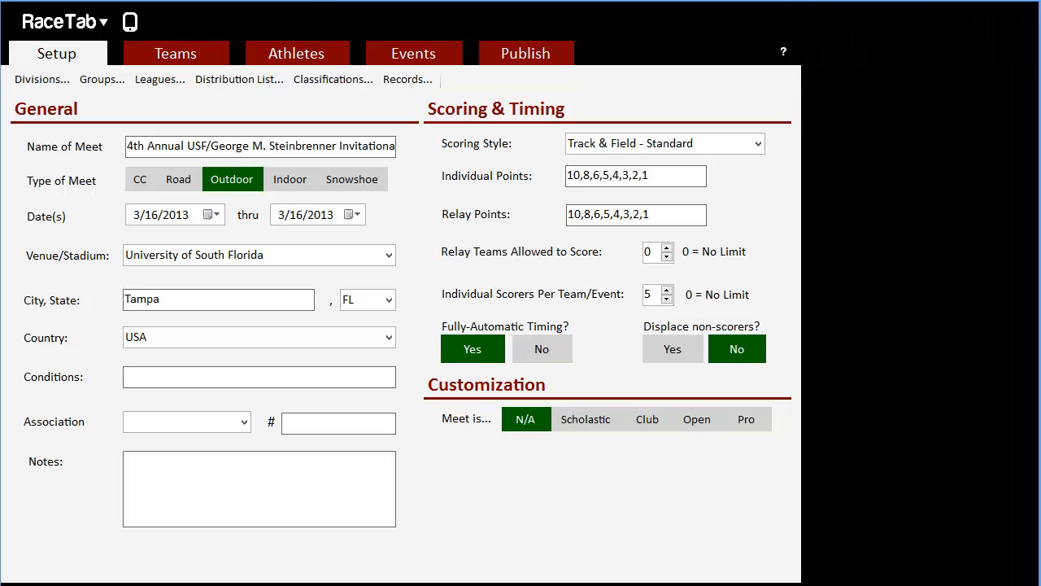
- Review the imported teams, athletes and events, selecting HS Boys 800 Meter Run
click(176, 52)
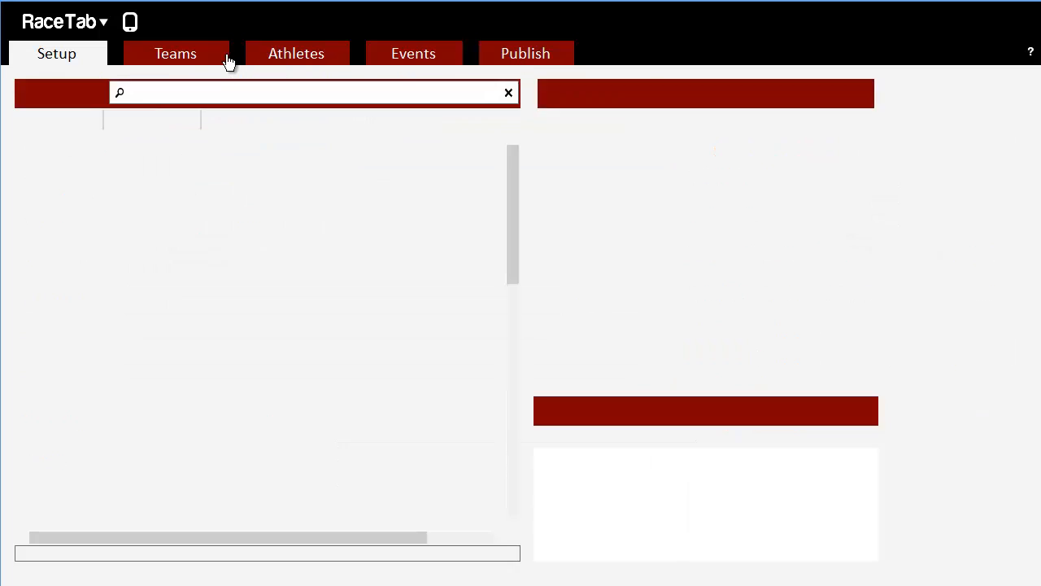
click(176, 52)
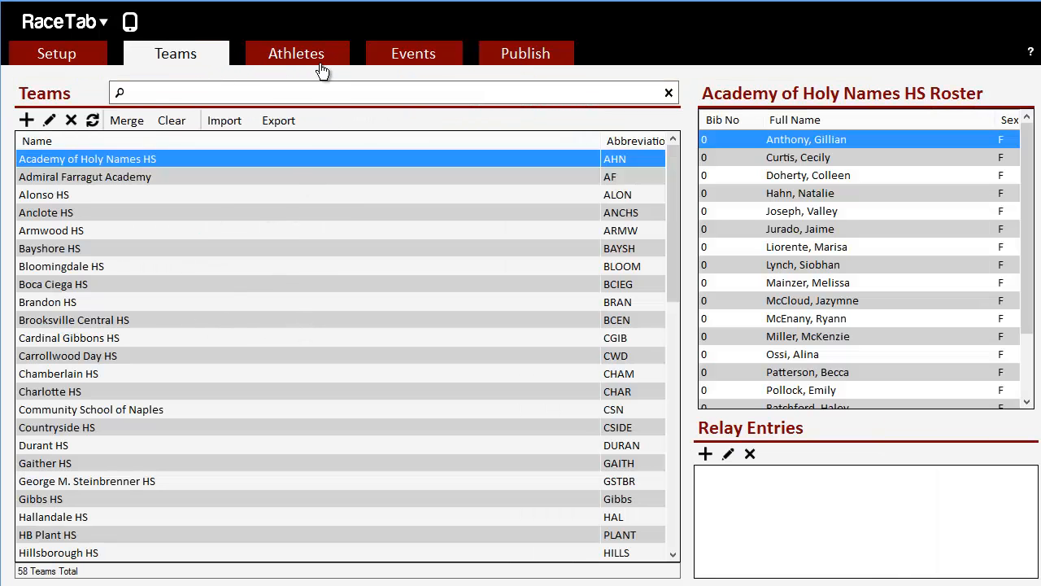
click(296, 52)
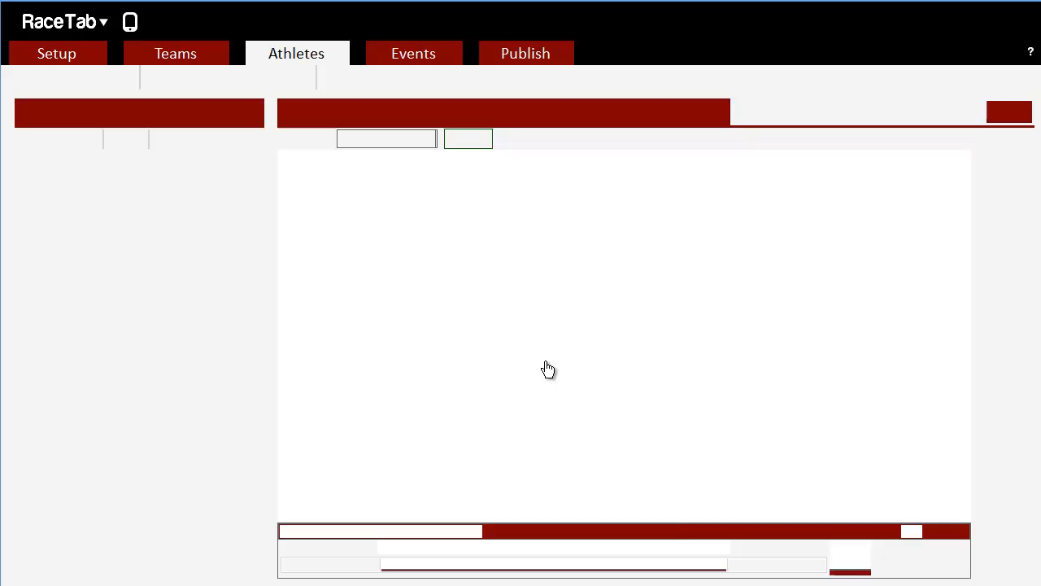
click(414, 52)
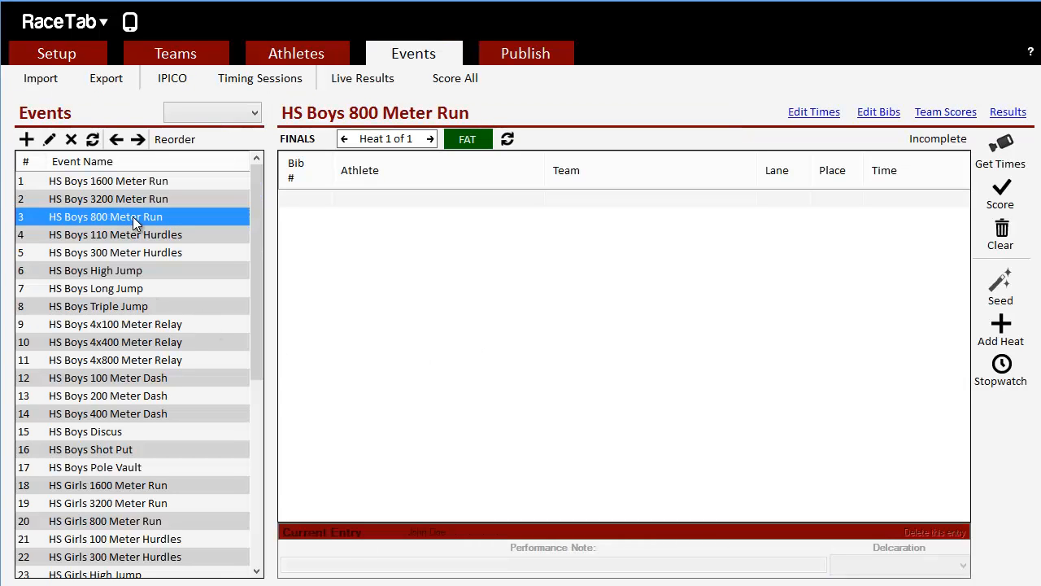